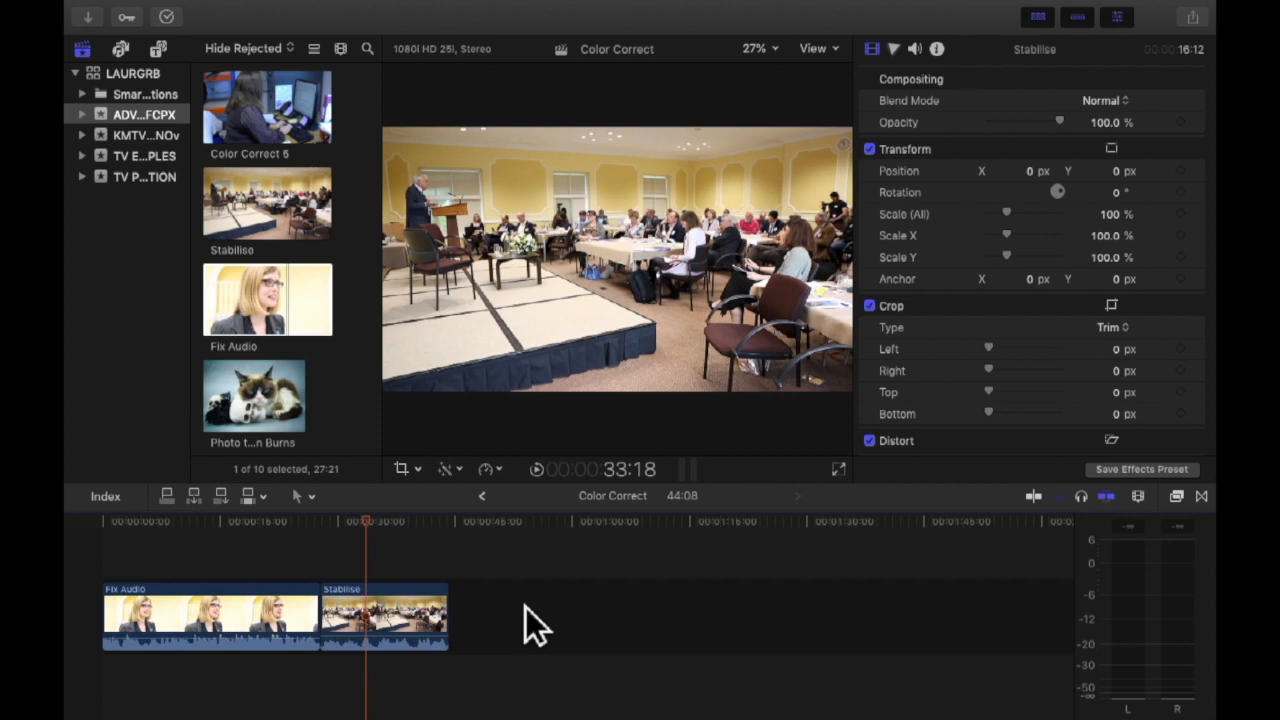
{"action": "mouse_move", "coordinate": [656, 670]}
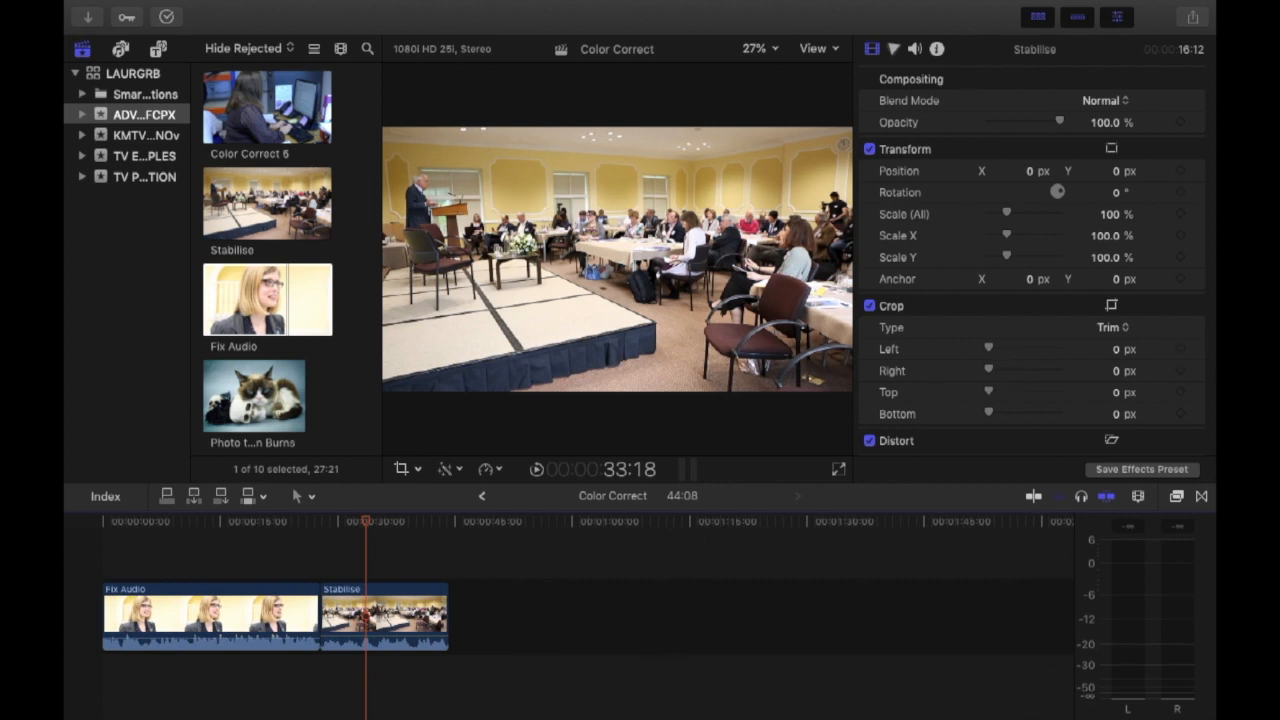
{"action": "mouse_move", "coordinate": [1140, 564]}
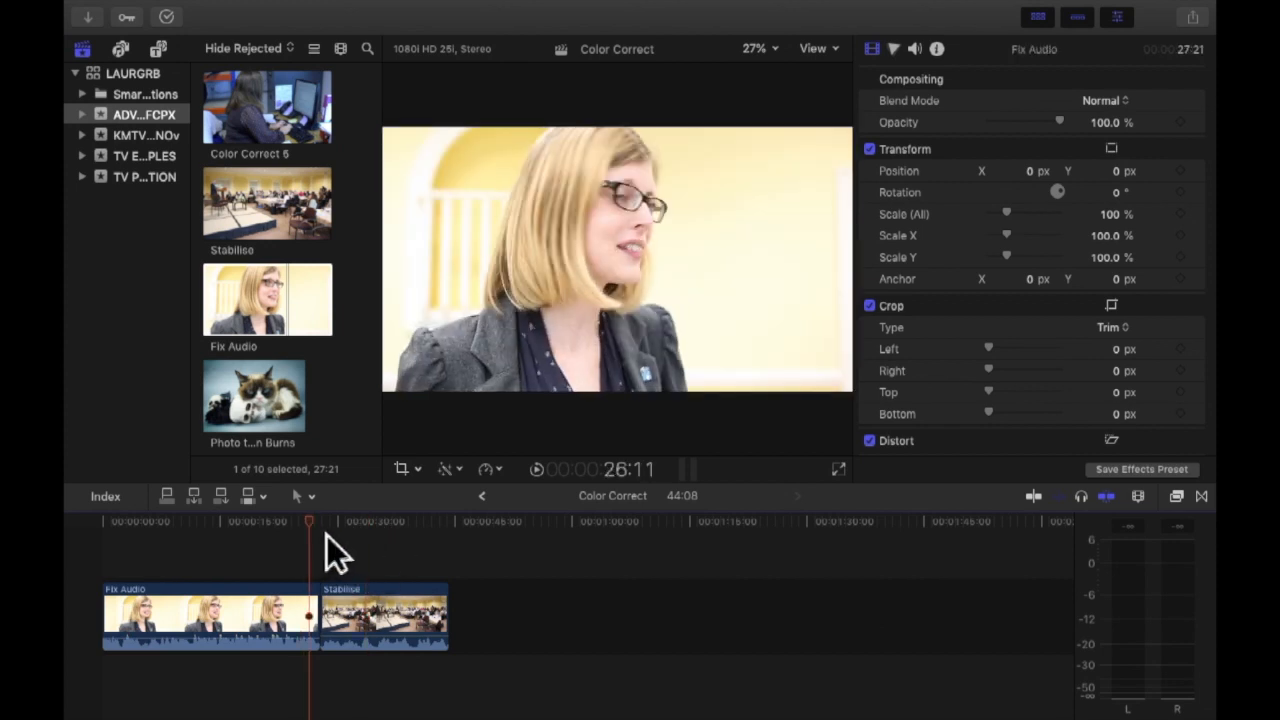
Select the interview and conference clips together and apply Expand Audio to both.
{"action": "left_click", "coordinate": [320, 520]}
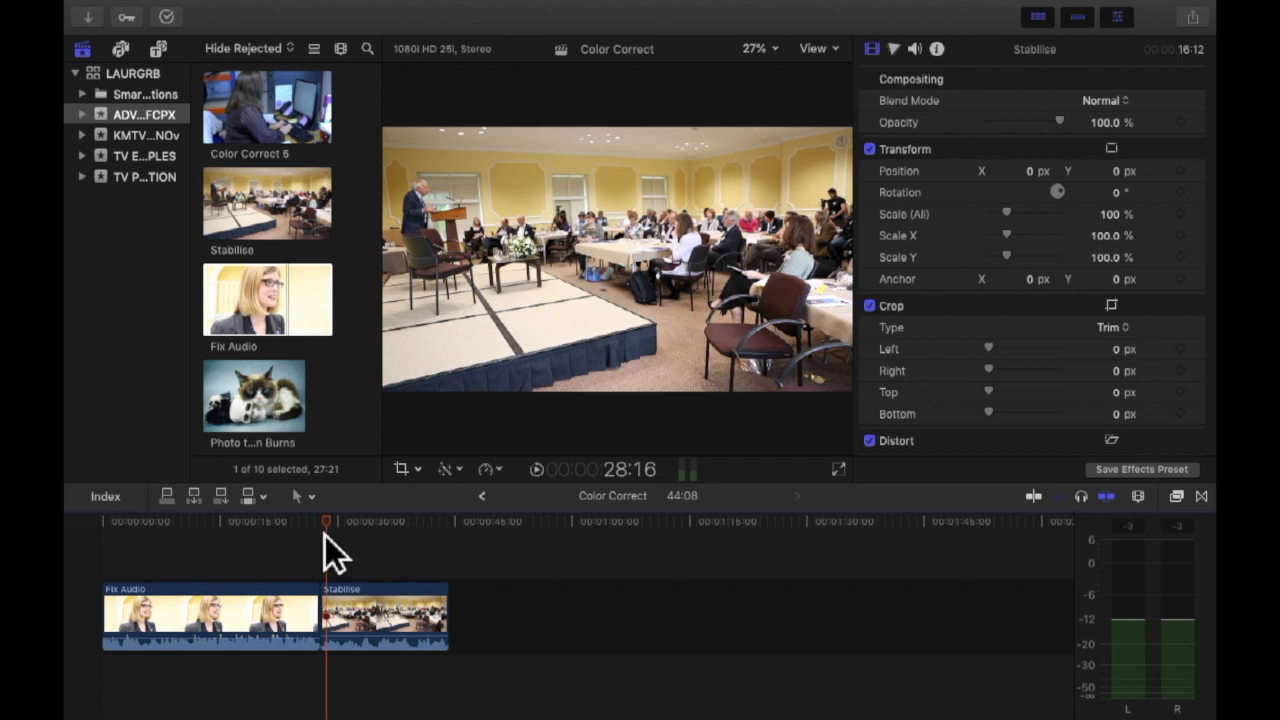
{"action": "mouse_move", "coordinate": [330, 570]}
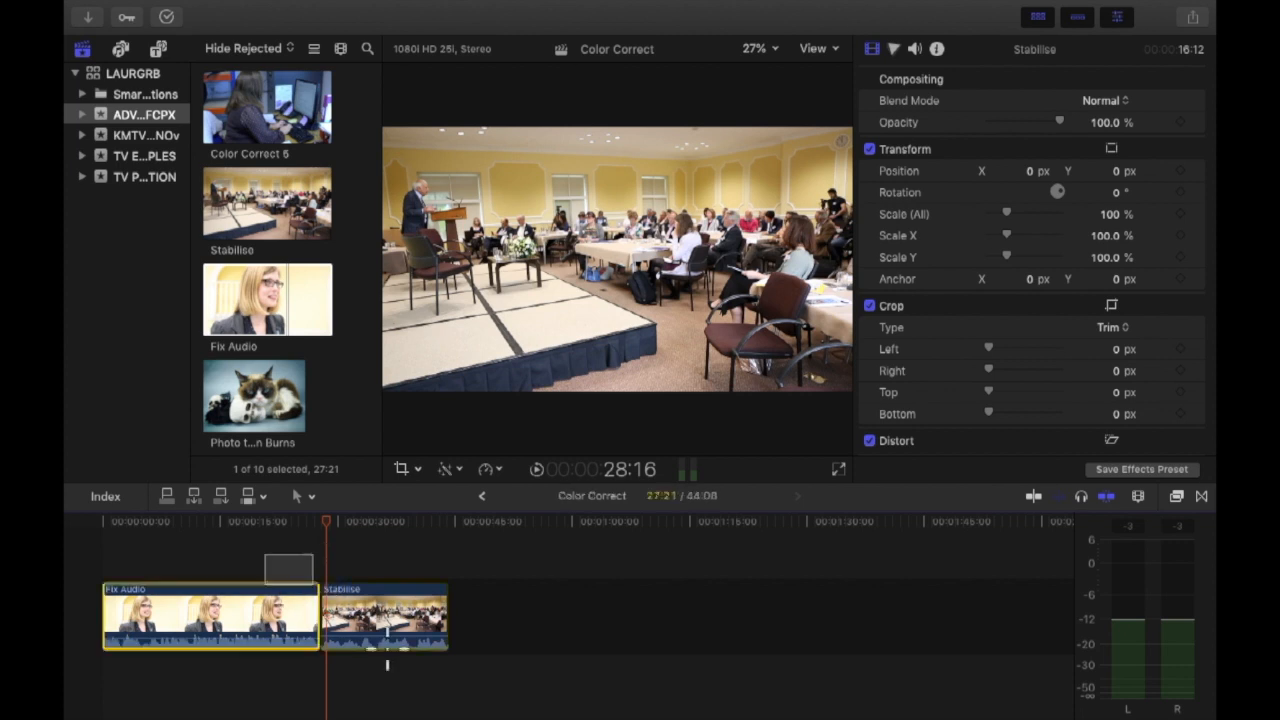
{"action": "left_click", "coordinate": [384, 616]}
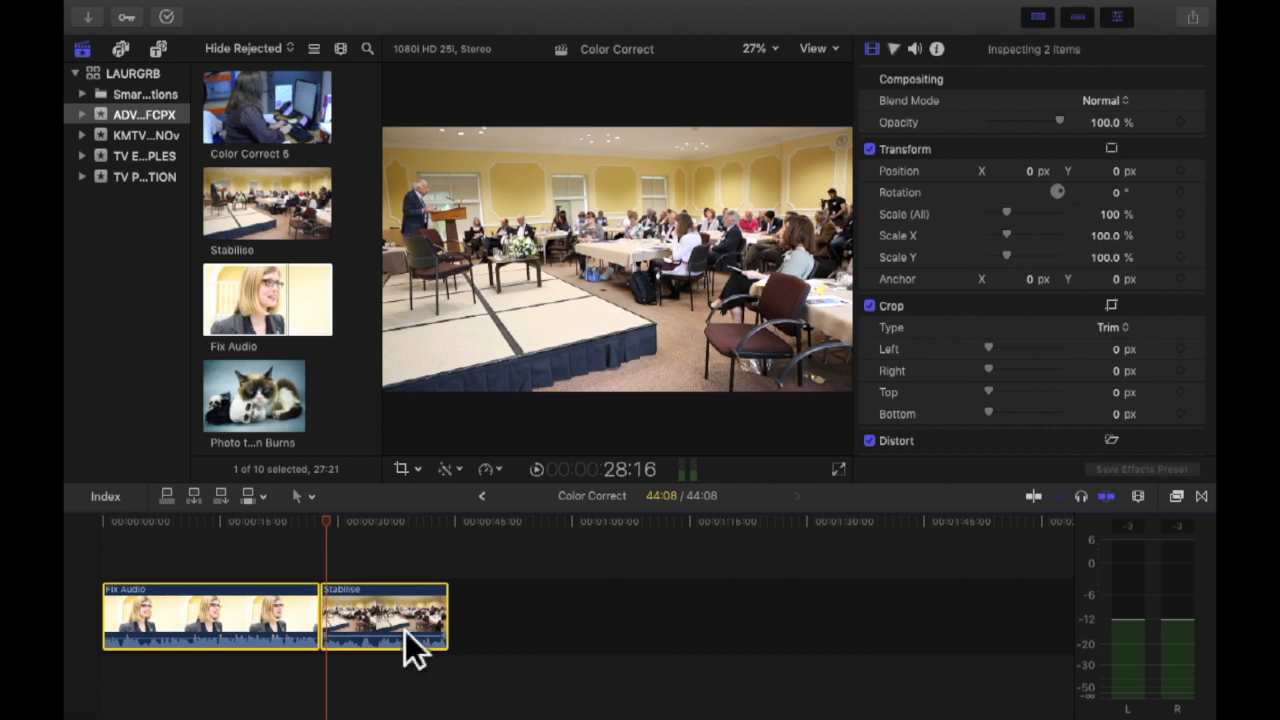
{"action": "right_click", "coordinate": [390, 620]}
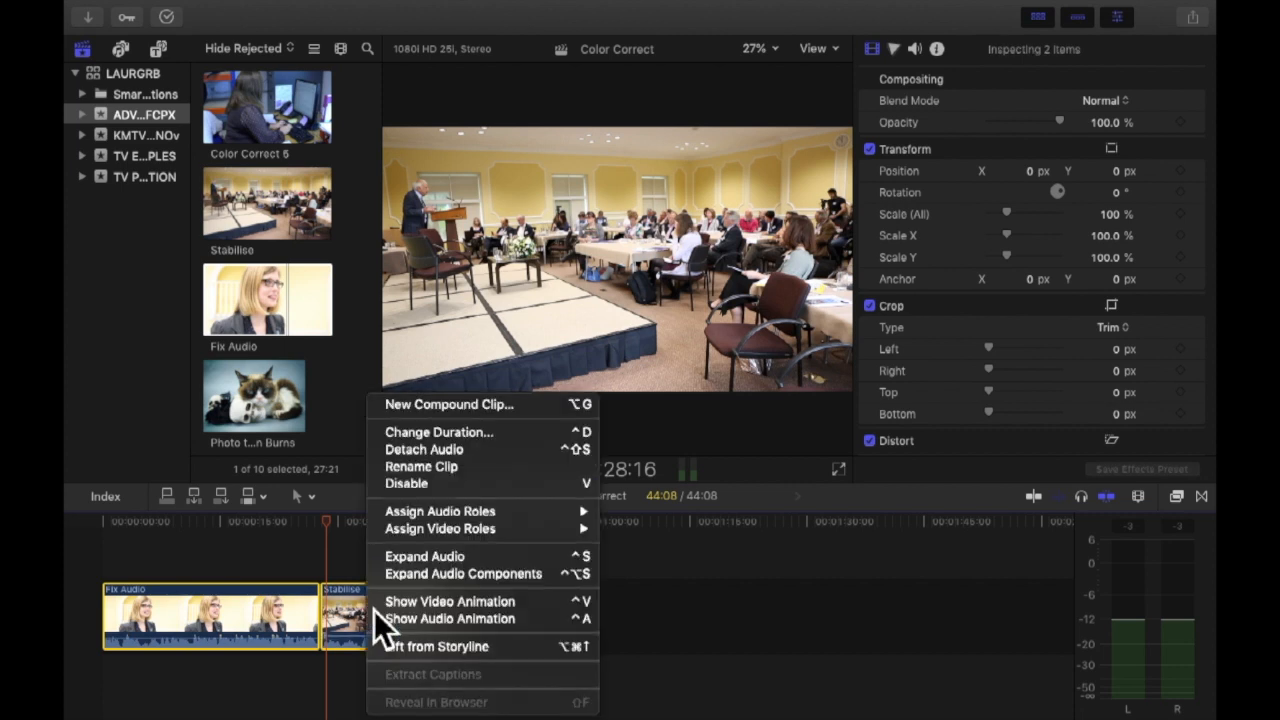
{"action": "mouse_move", "coordinate": [424, 556]}
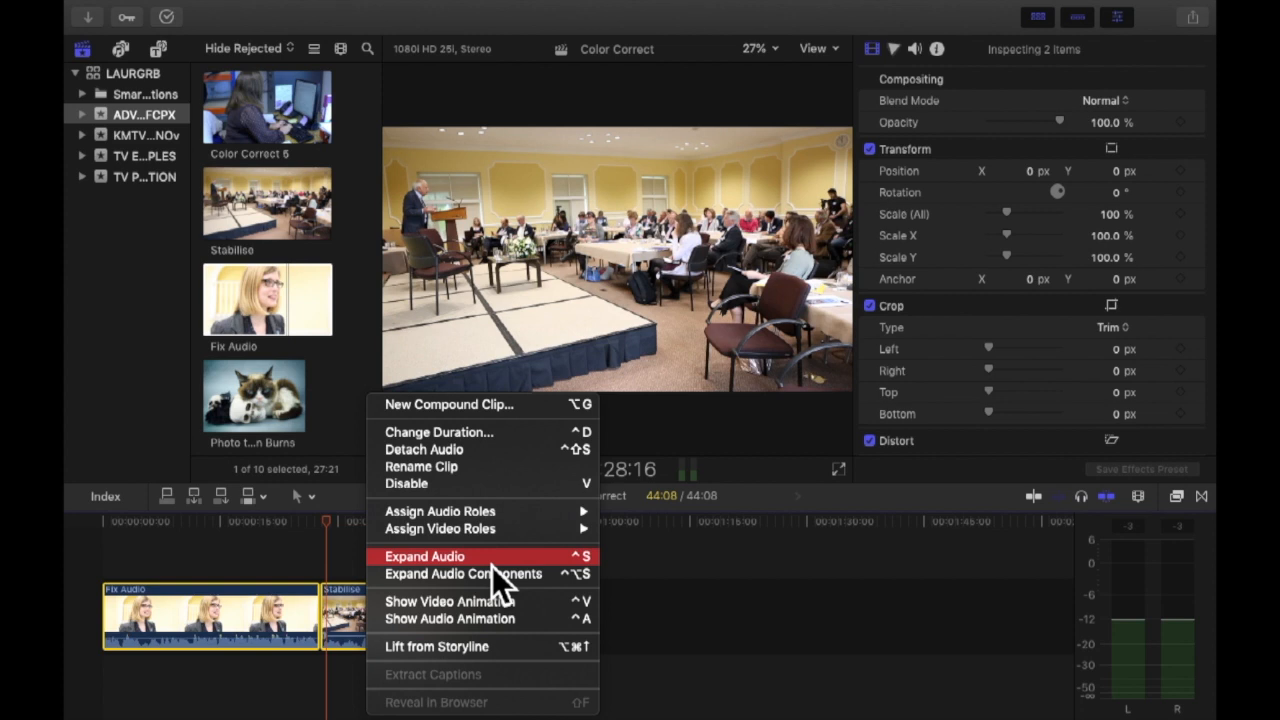
{"action": "left_click", "coordinate": [424, 556]}
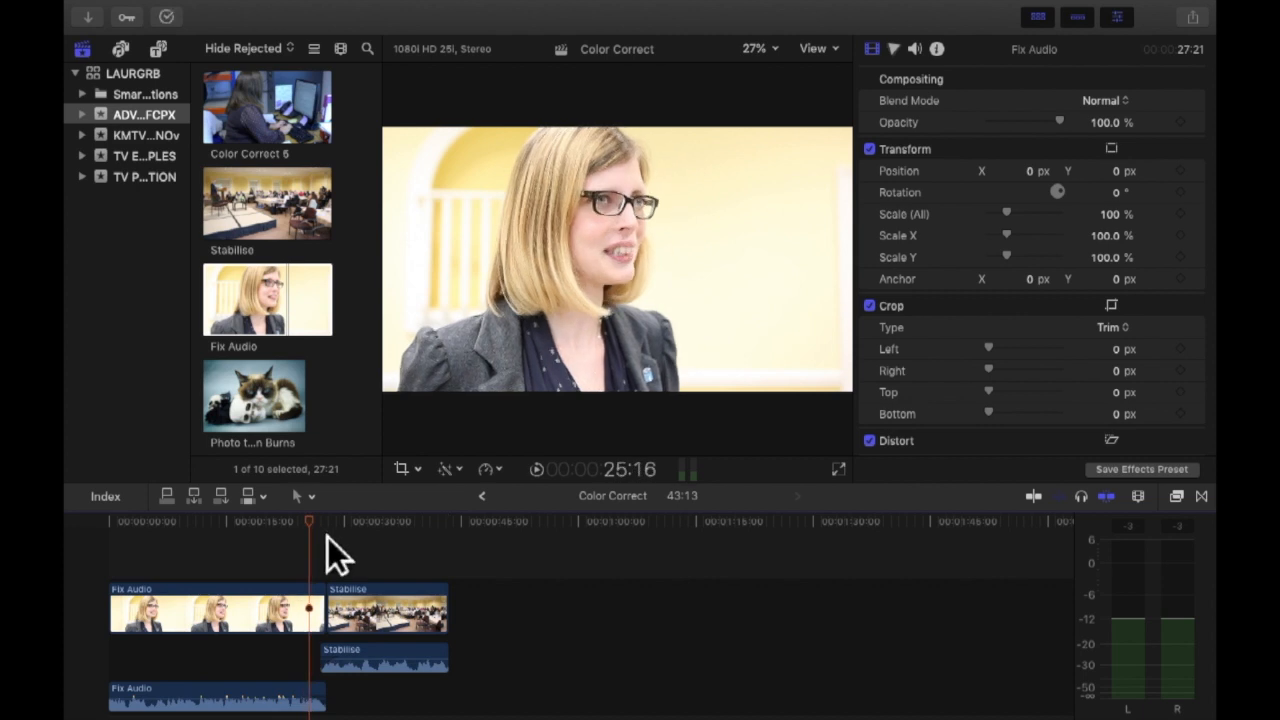
{"action": "mouse_move", "coordinate": [402, 508]}
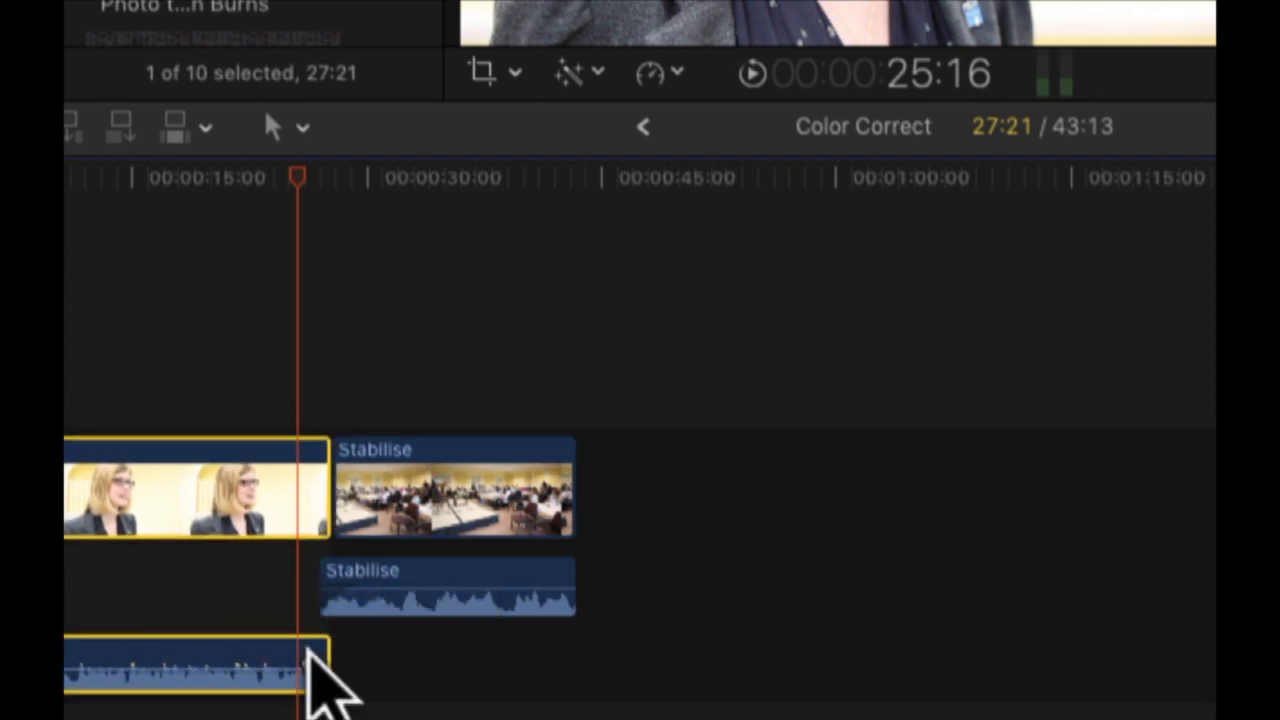
{"action": "mouse_move", "coordinate": [360, 580]}
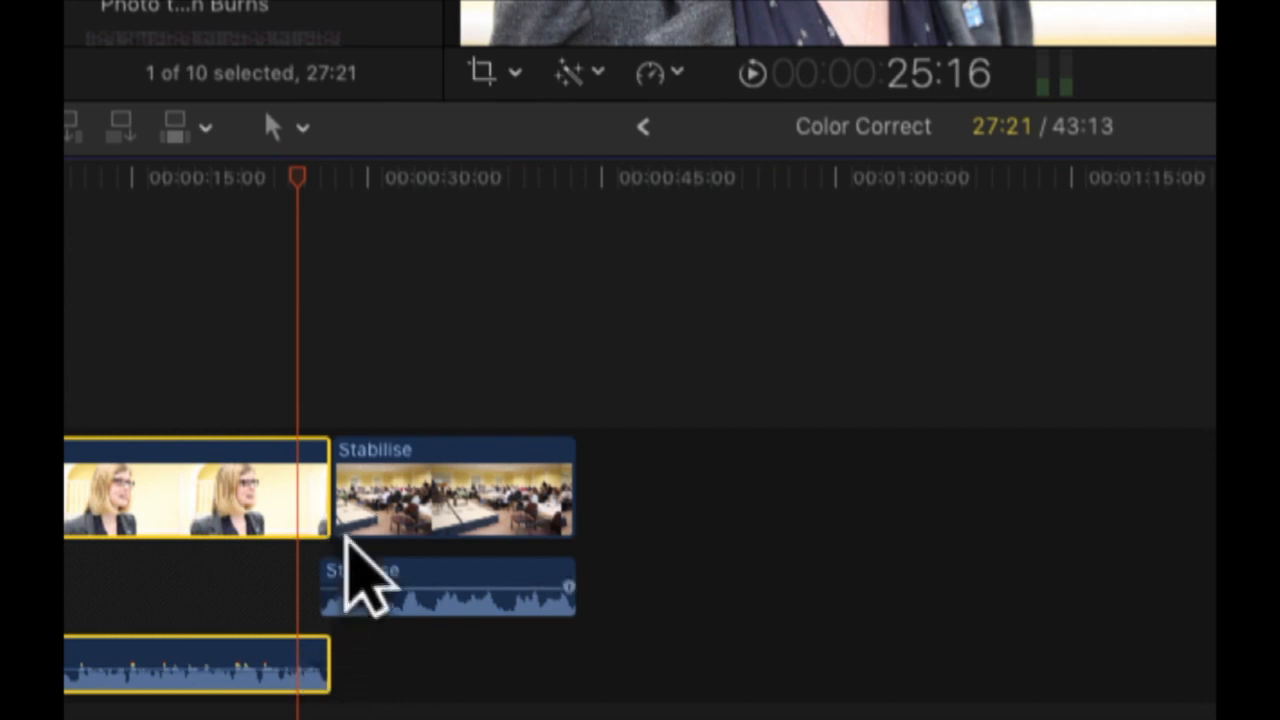